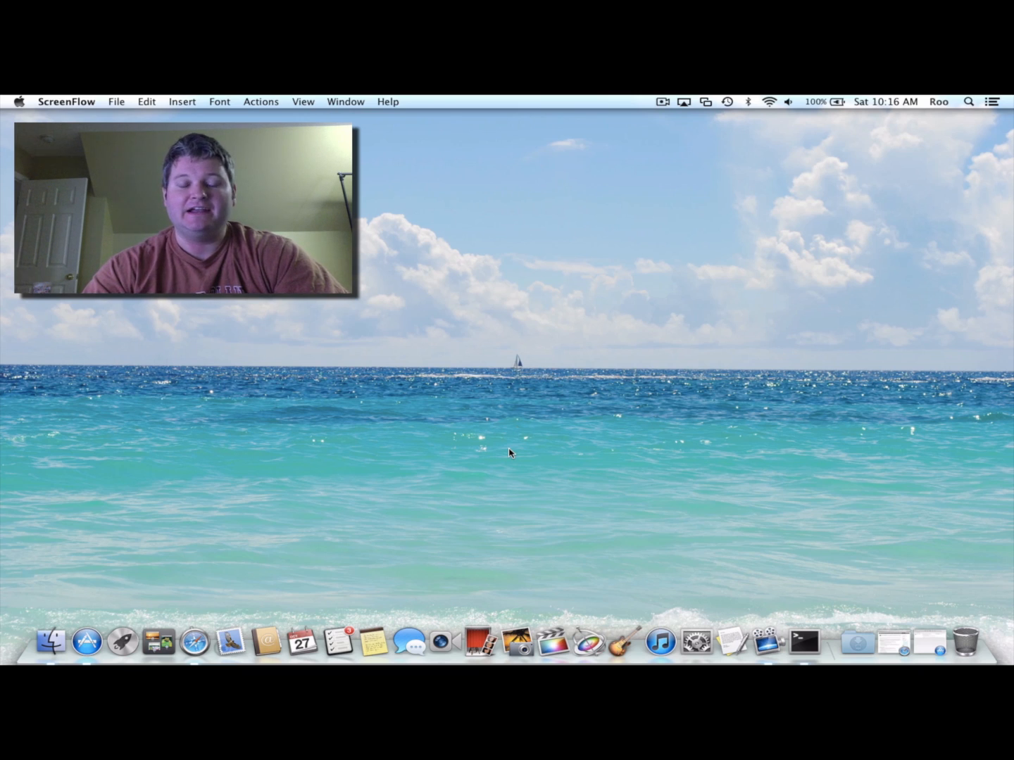
mouse_move(542, 451)
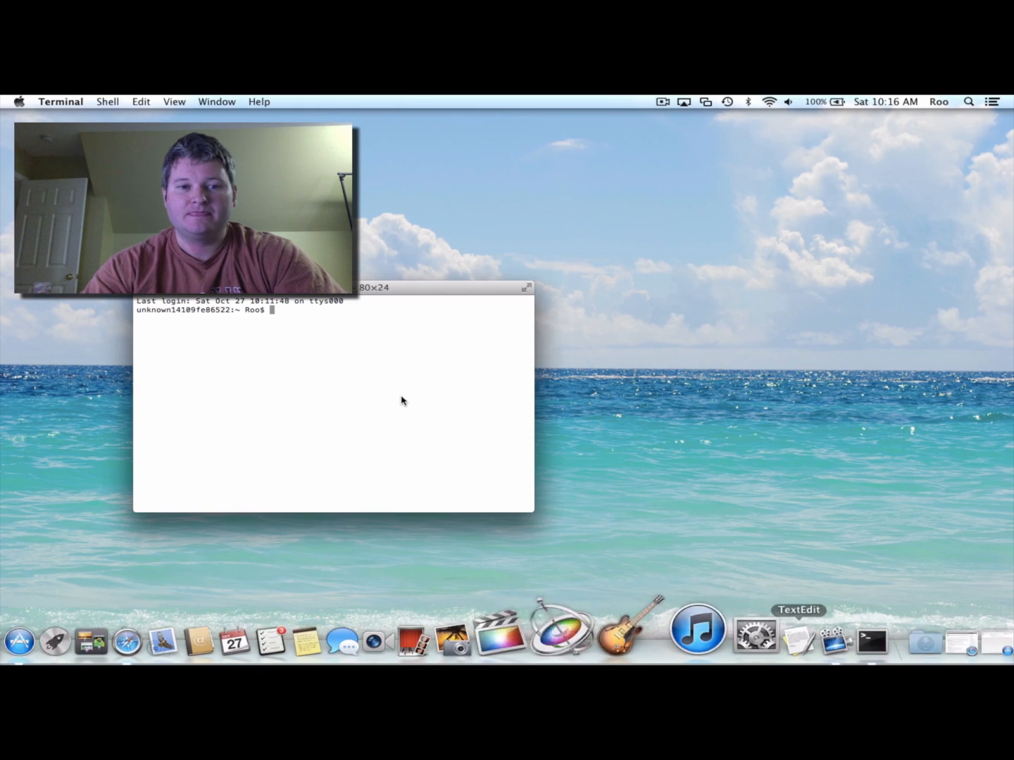
Attempt su in Terminal, get refused with 'su: Sorry', and close the window.
type("su")
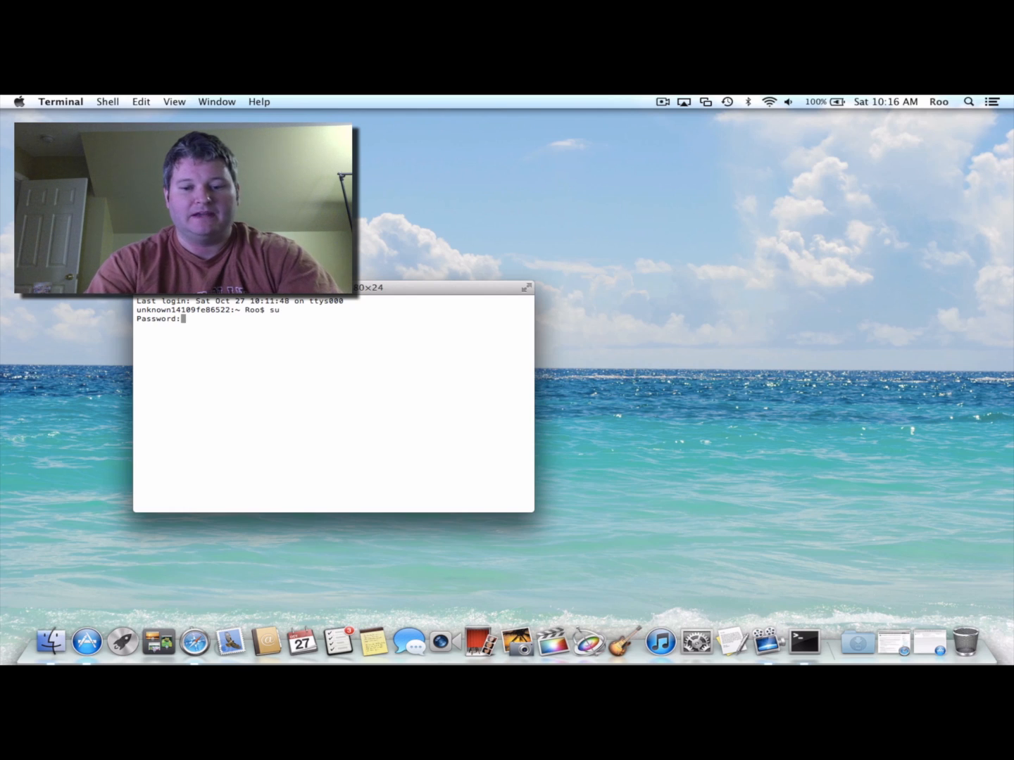
key("Enter")
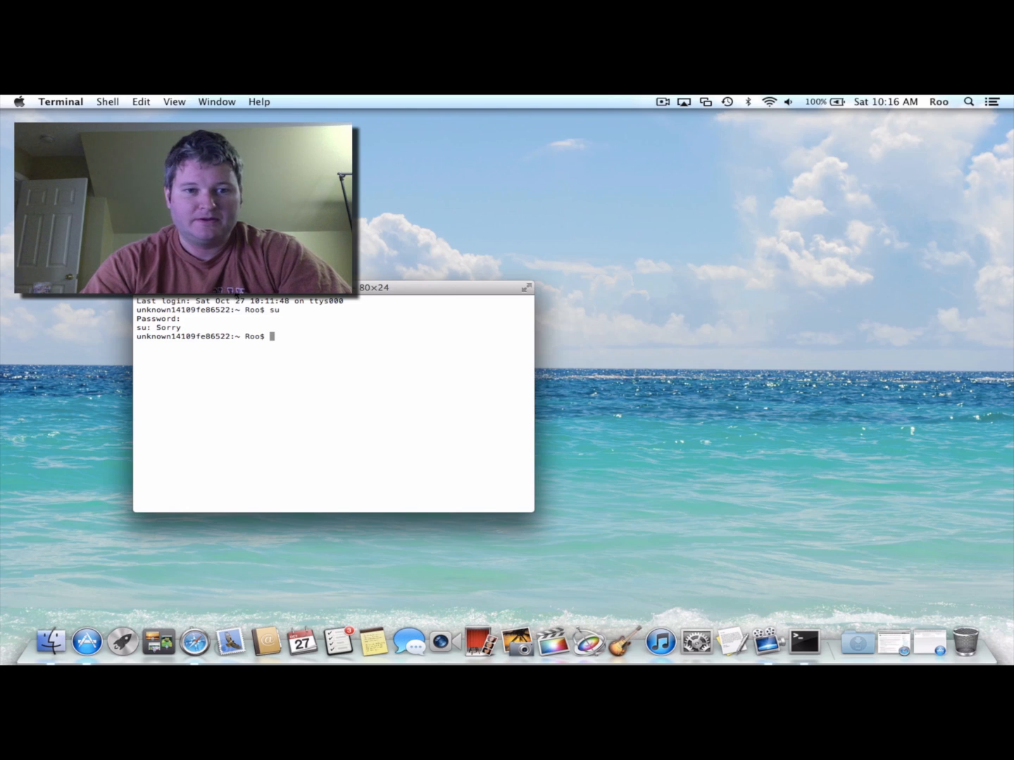
left_click(61, 101)
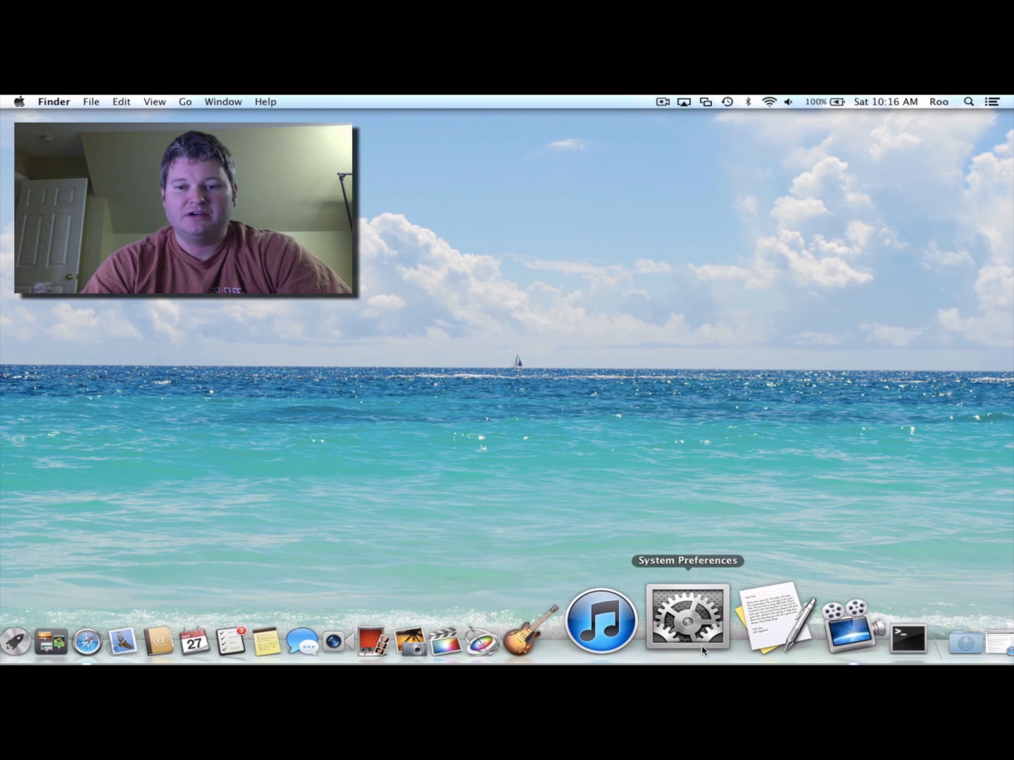
Unlock the Users & Groups pane in System Preferences with the admin password.
left_click(686, 619)
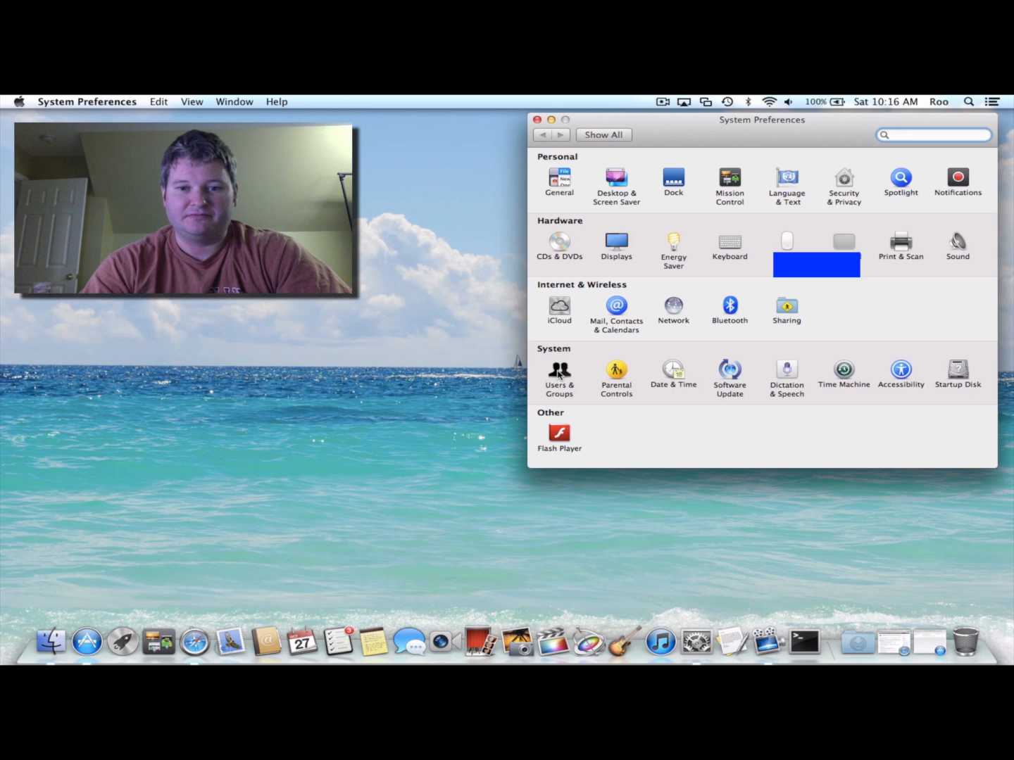
left_click(559, 373)
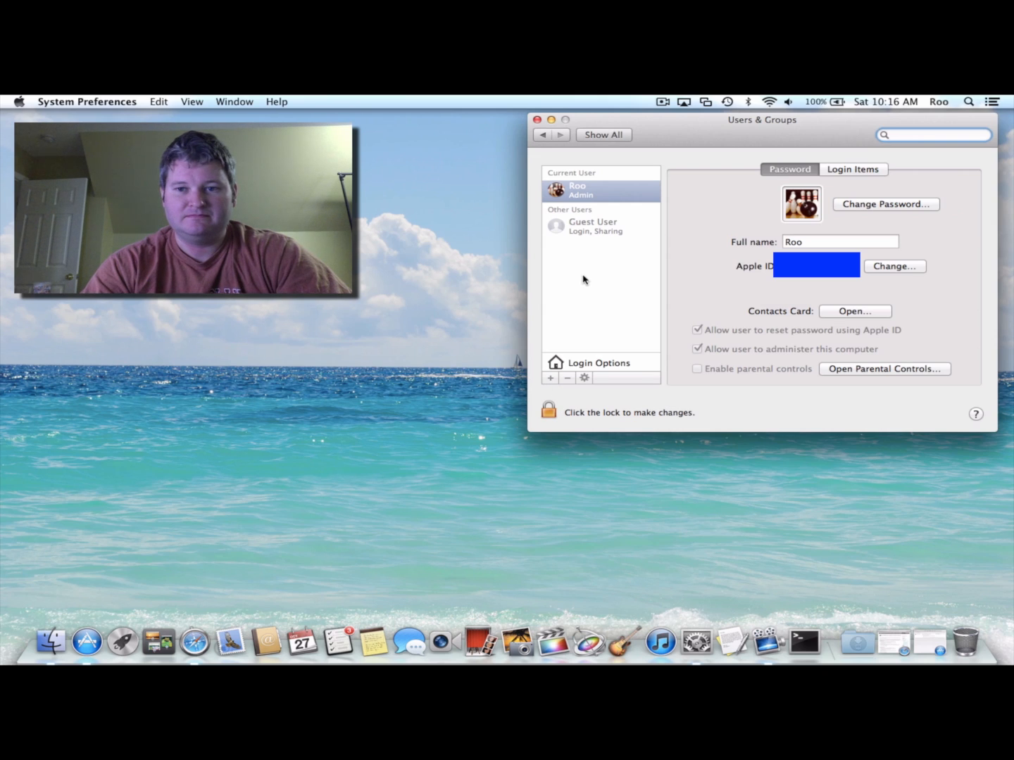
left_click(548, 411)
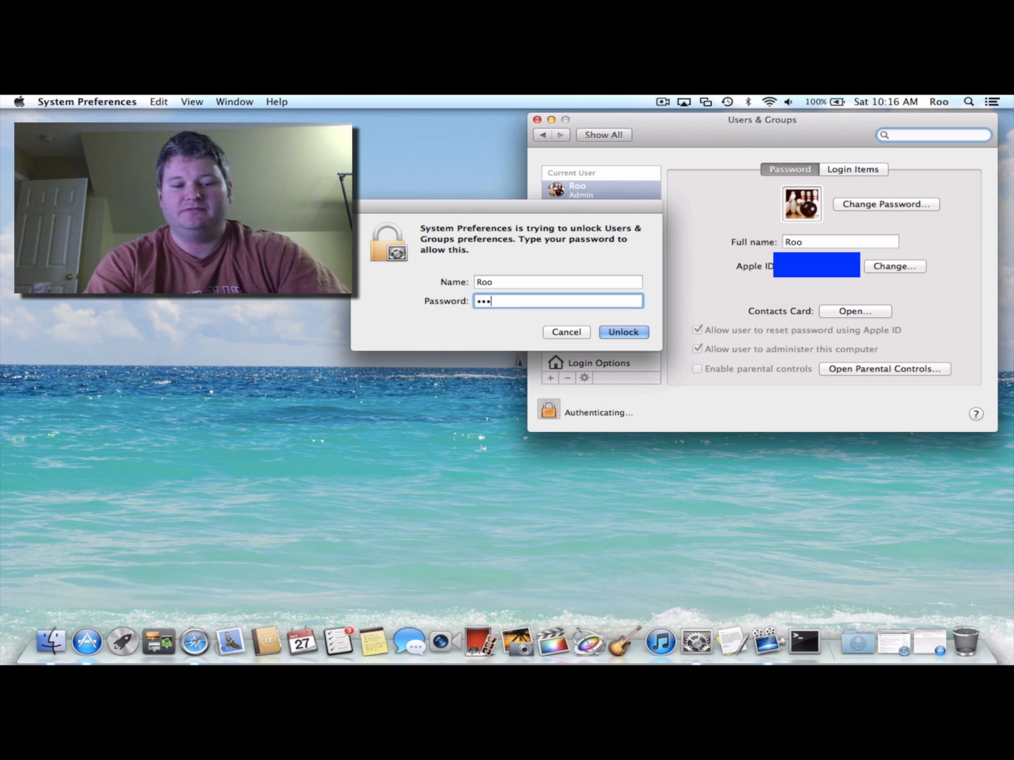
type("••••")
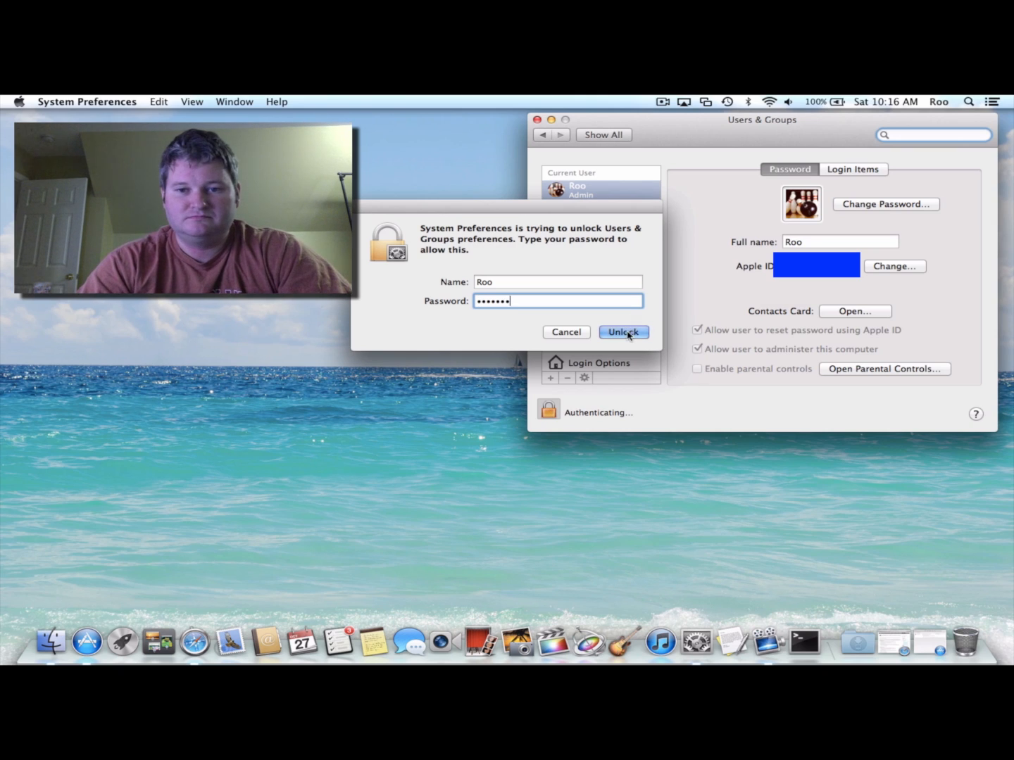
left_click(622, 332)
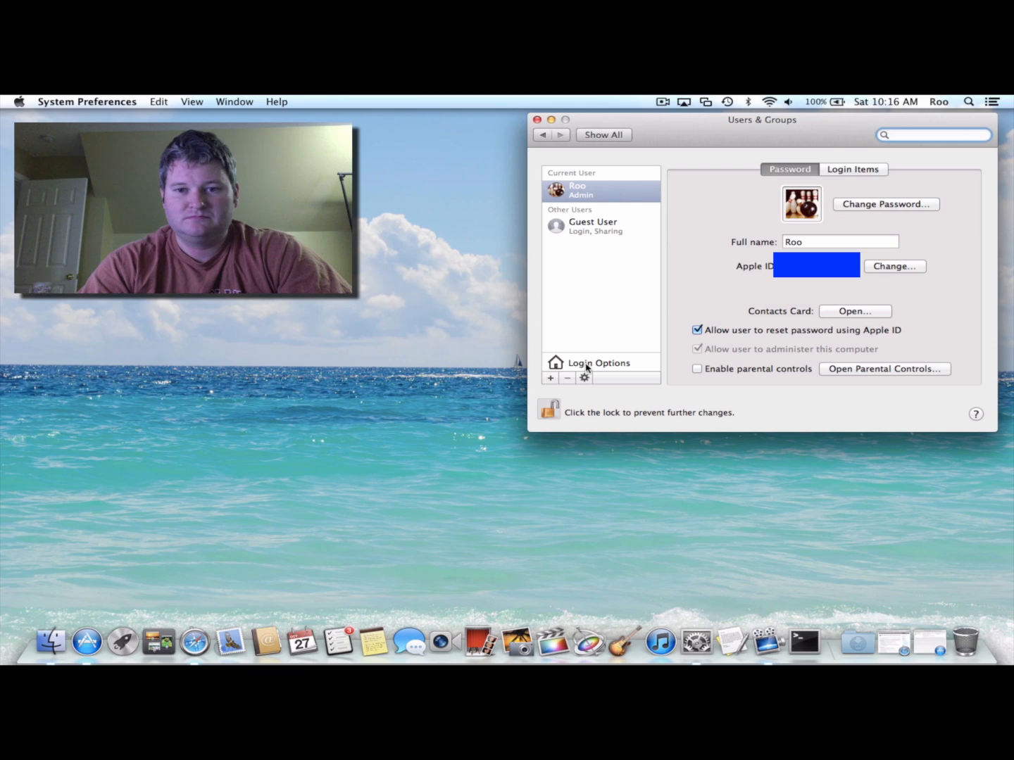
mouse_move(587, 366)
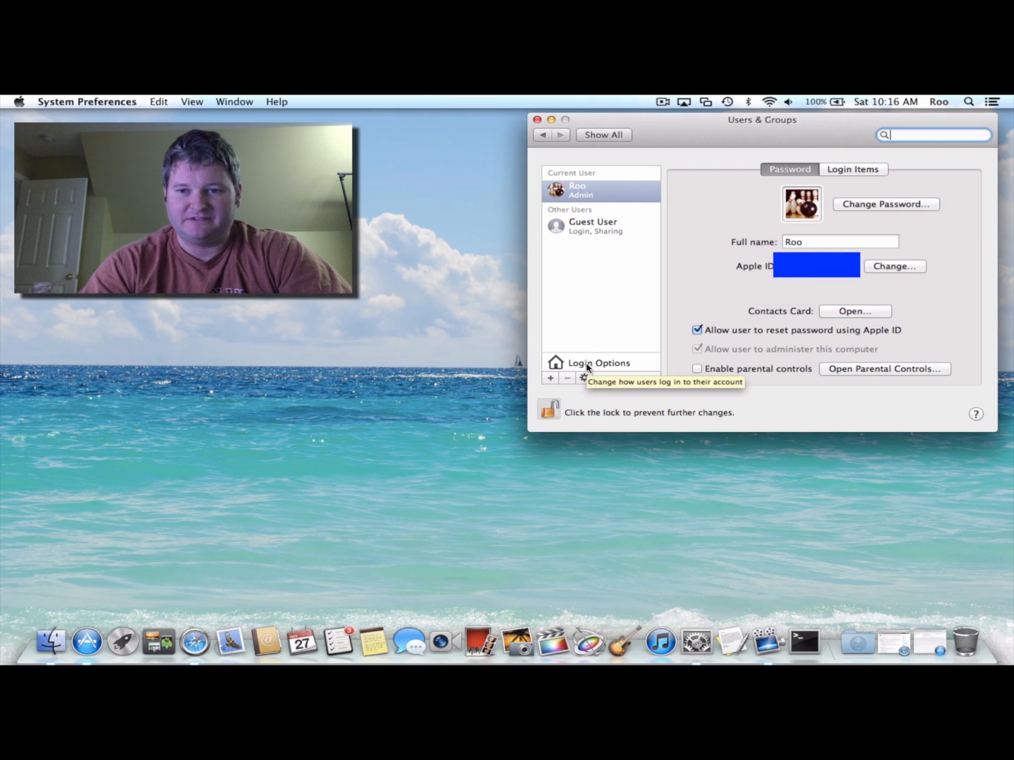
Reach Directory Utility via Login Options and the Network Account Server Join dialog.
left_click(597, 364)
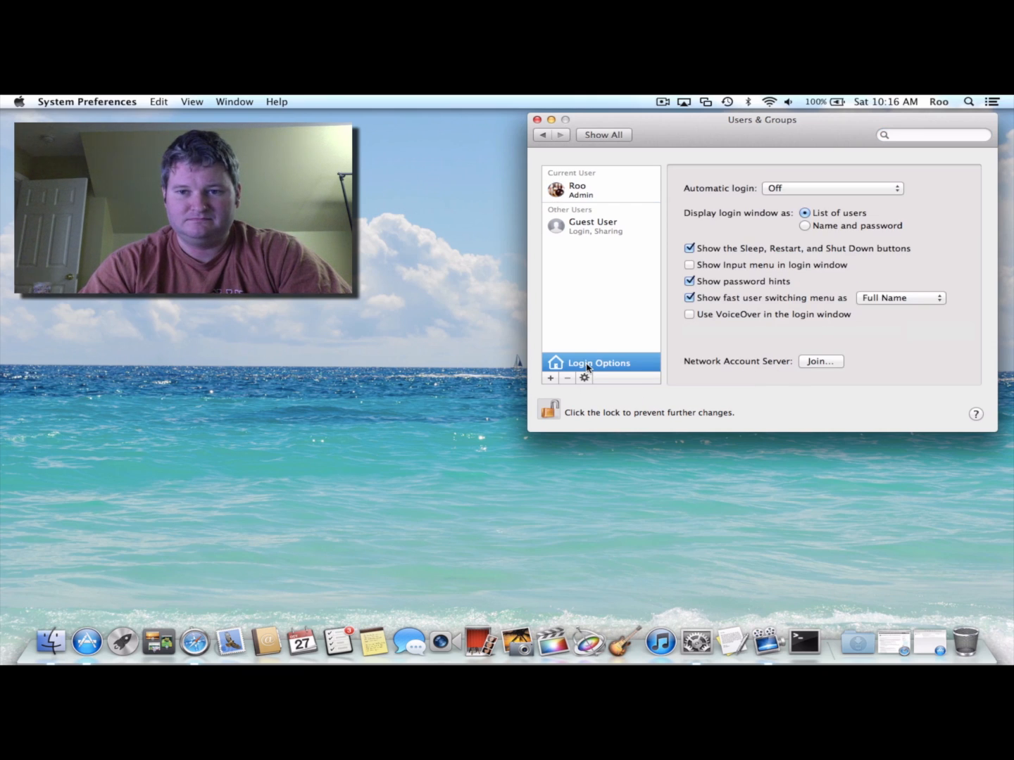
mouse_move(570, 405)
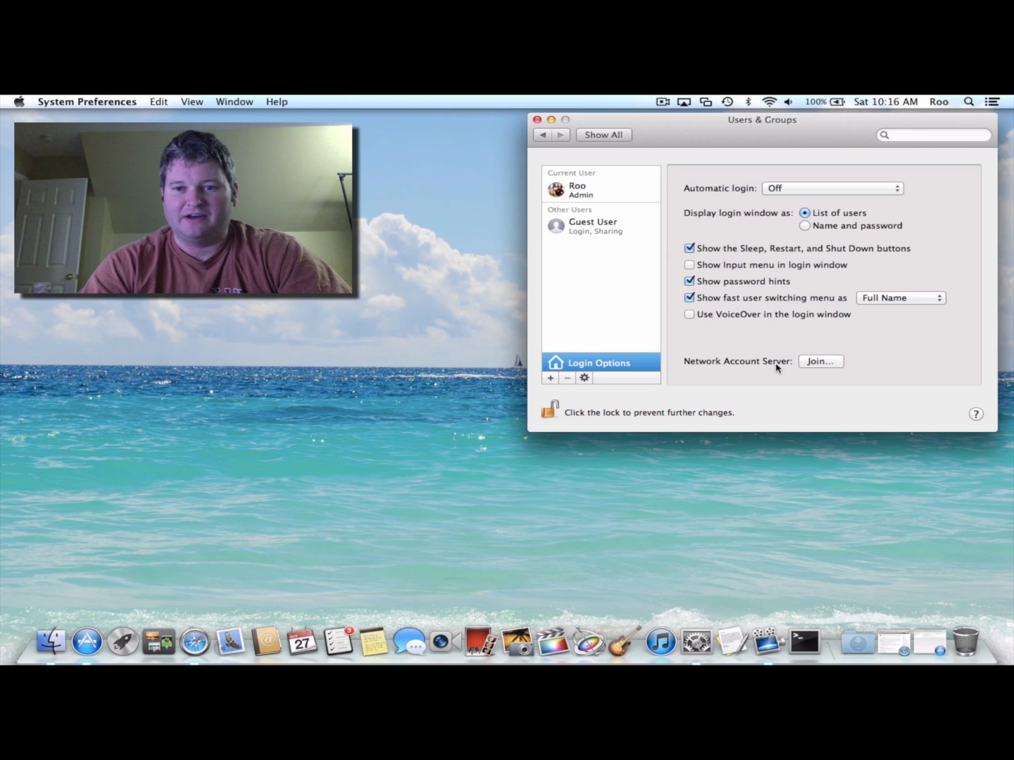
mouse_move(828, 363)
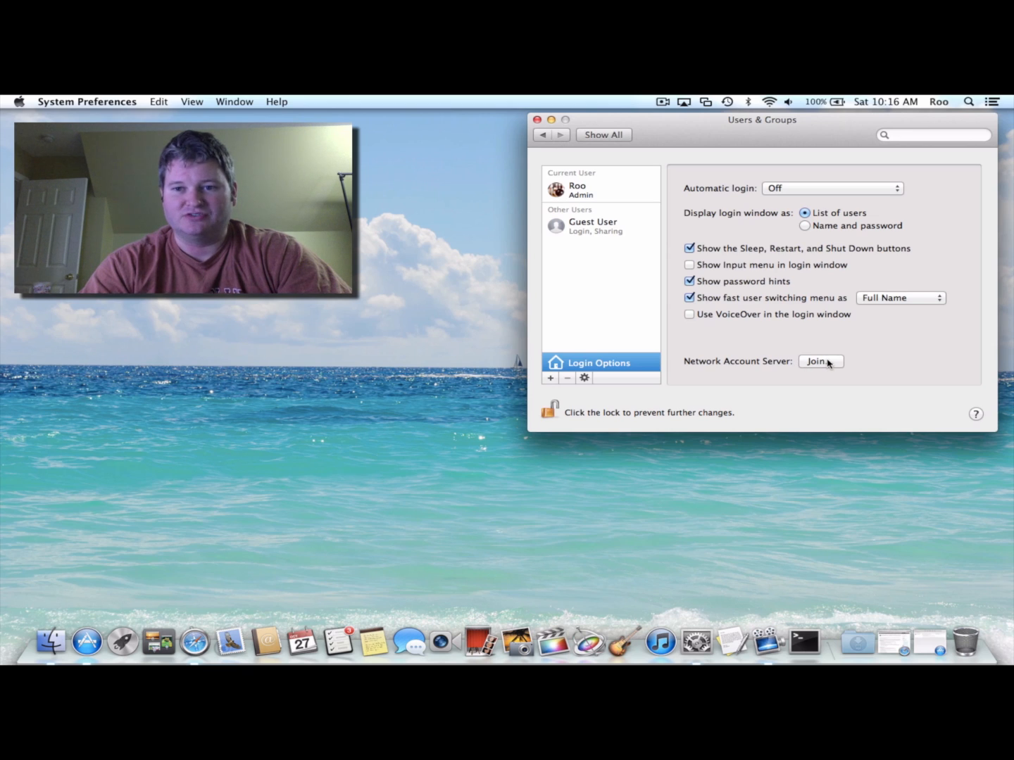
left_click(819, 360)
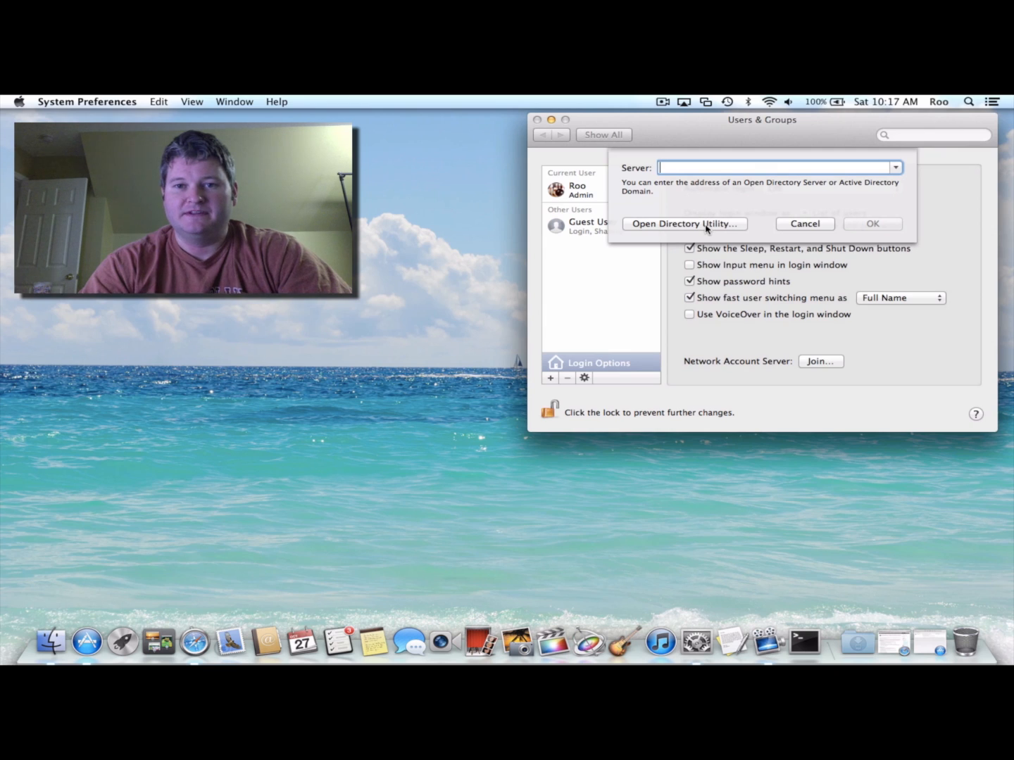
left_click(684, 222)
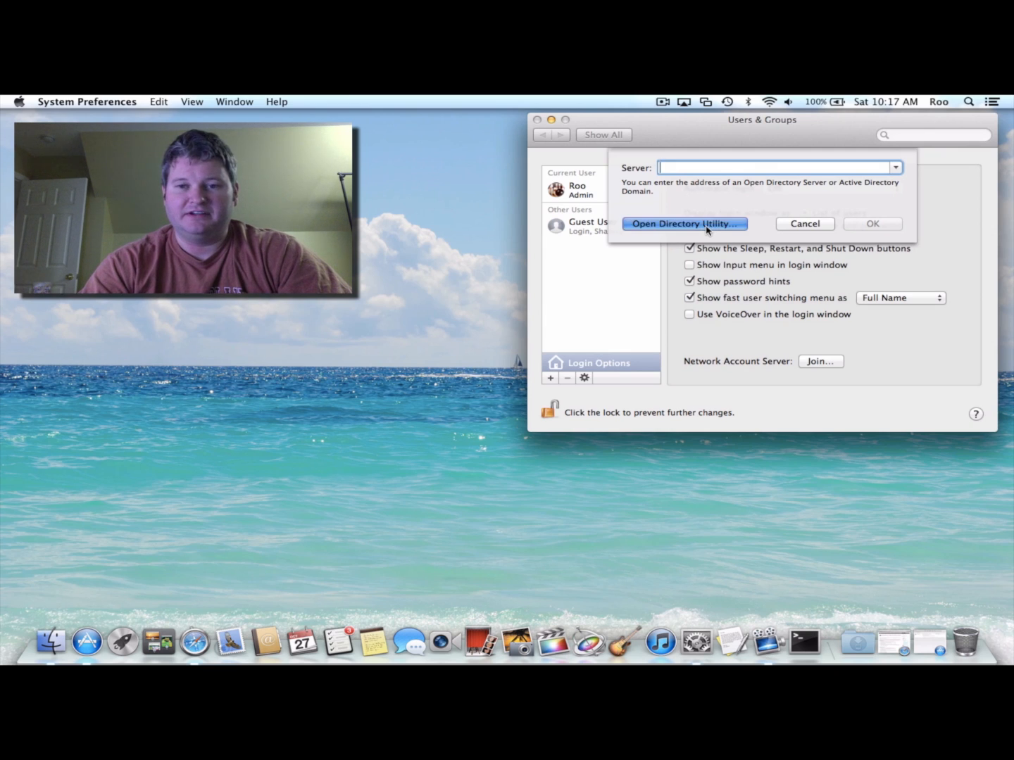
left_click(684, 224)
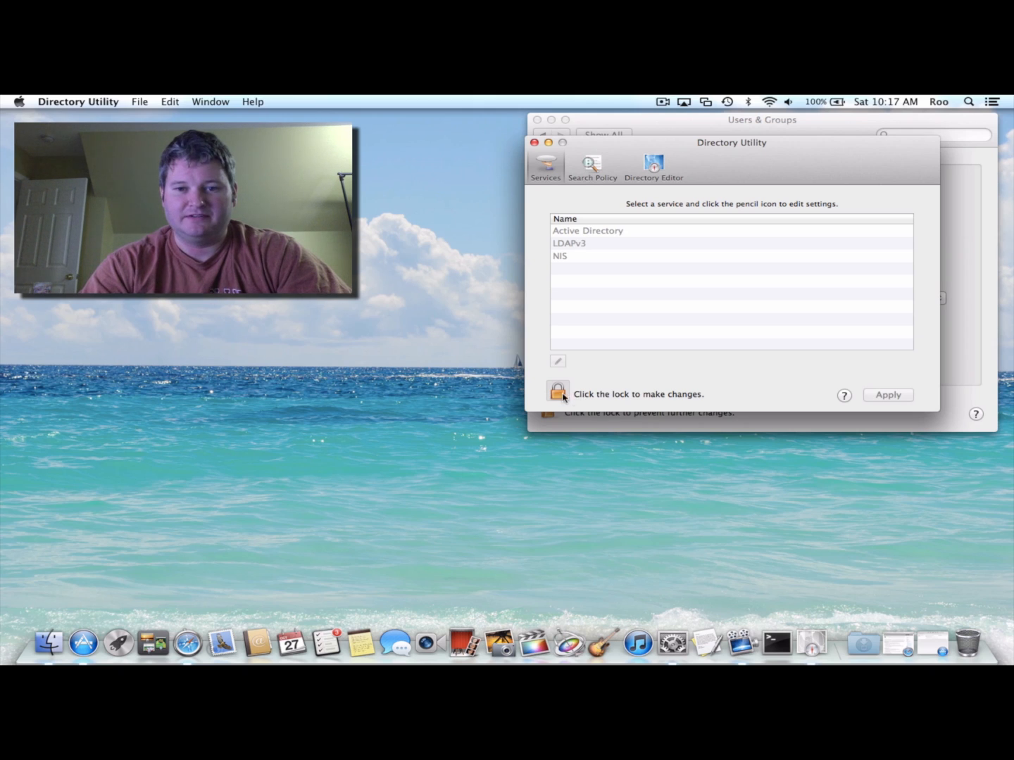
Authenticate Directory Utility as administrator and bring up the root user options from the Edit menu.
left_click(558, 391)
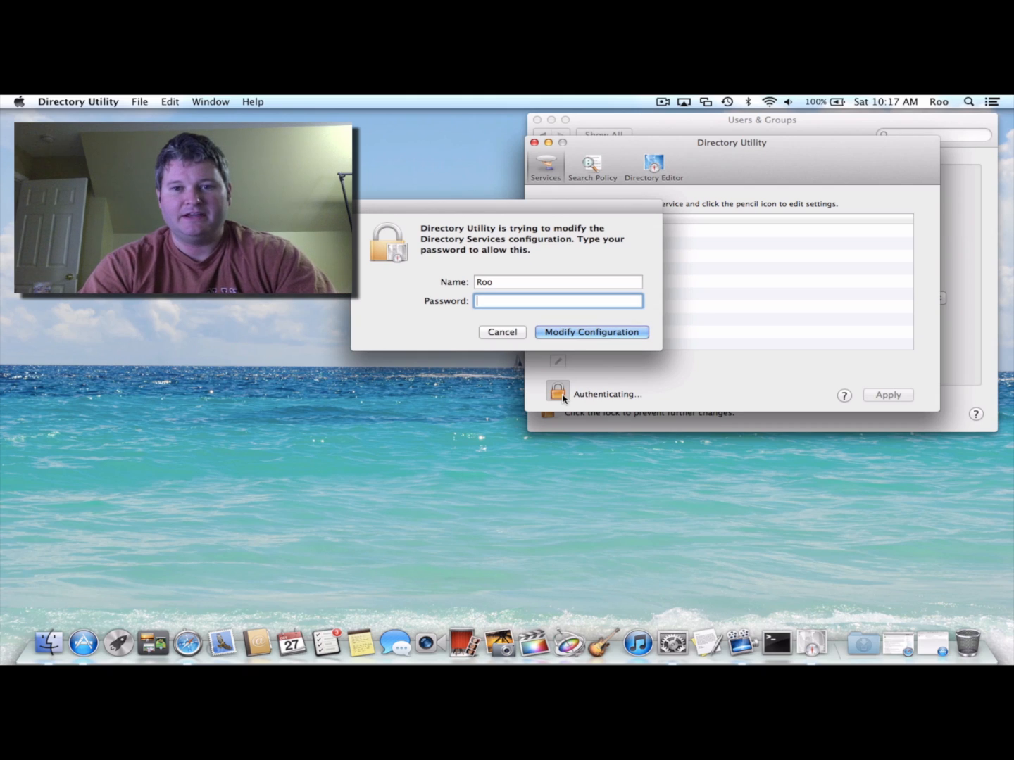
type("•")
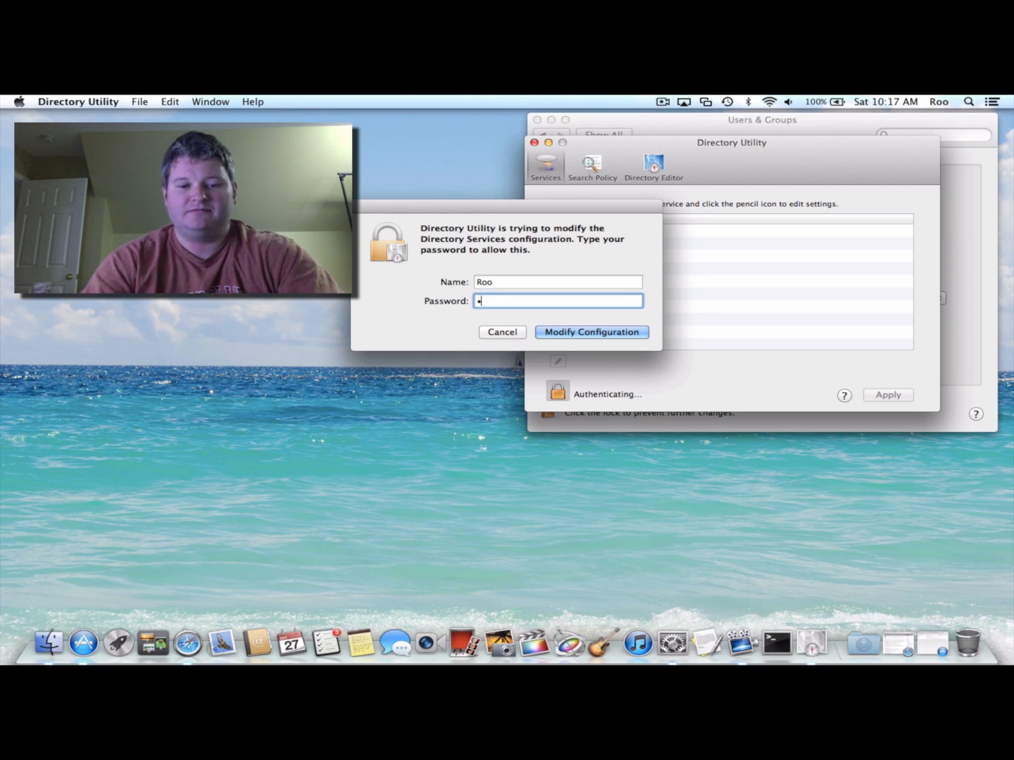
left_click(591, 332)
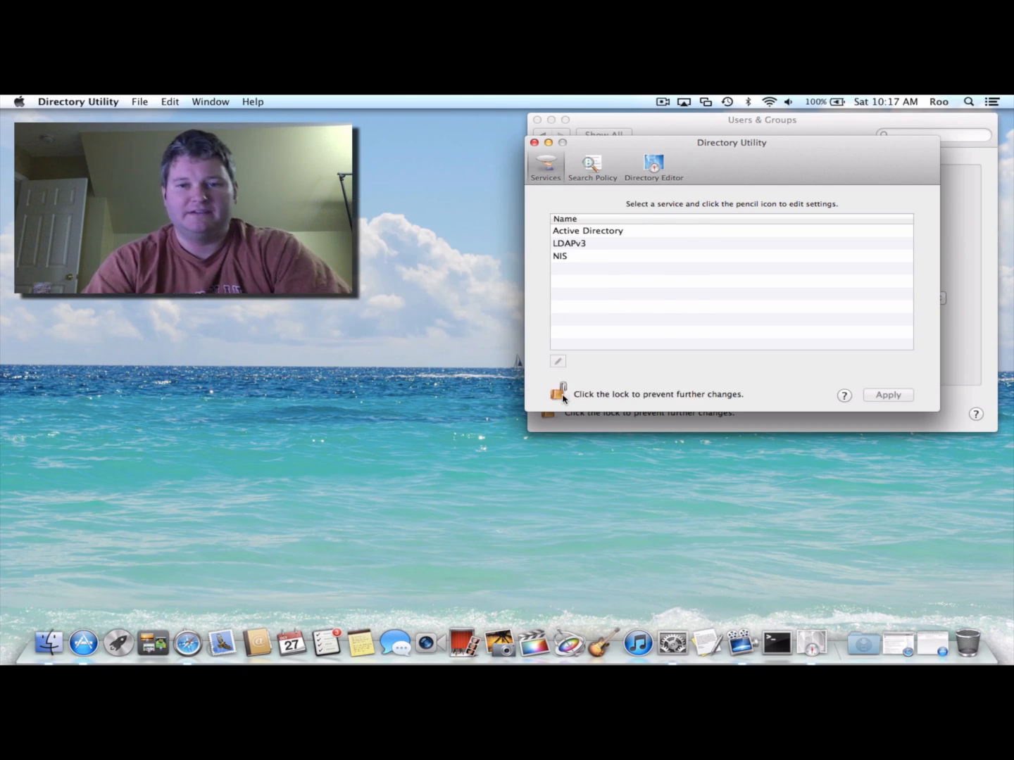
left_click(559, 394)
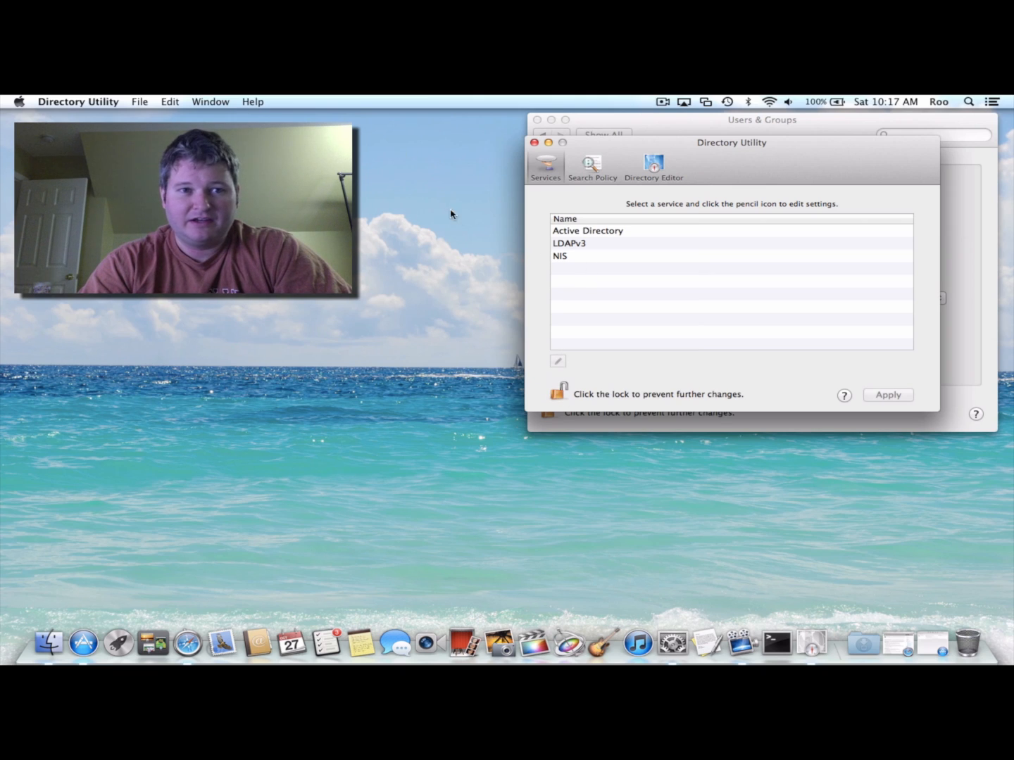
mouse_move(186, 102)
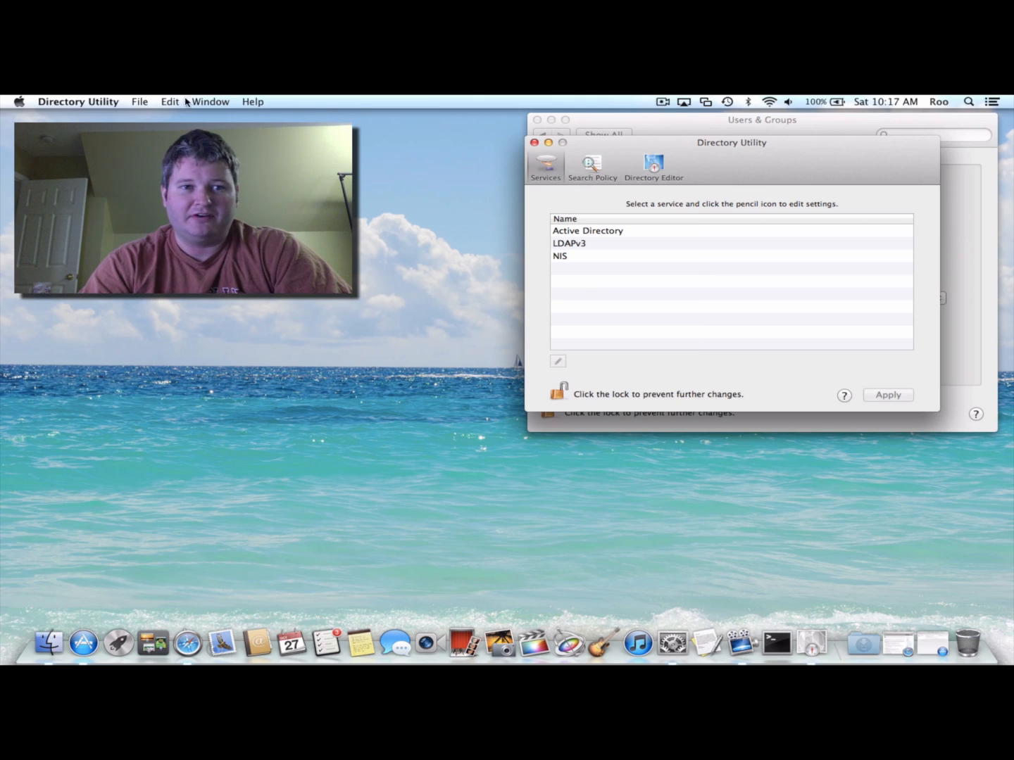
left_click(169, 102)
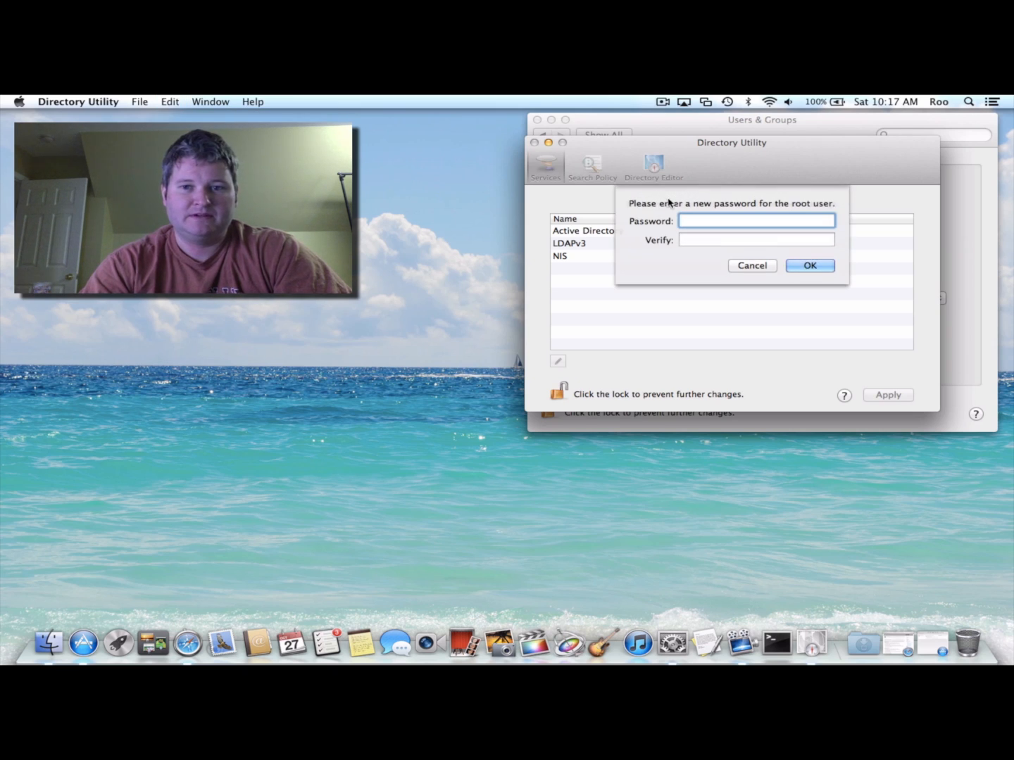
Enable the root user with a new password entered, verified and confirmed.
type("•")
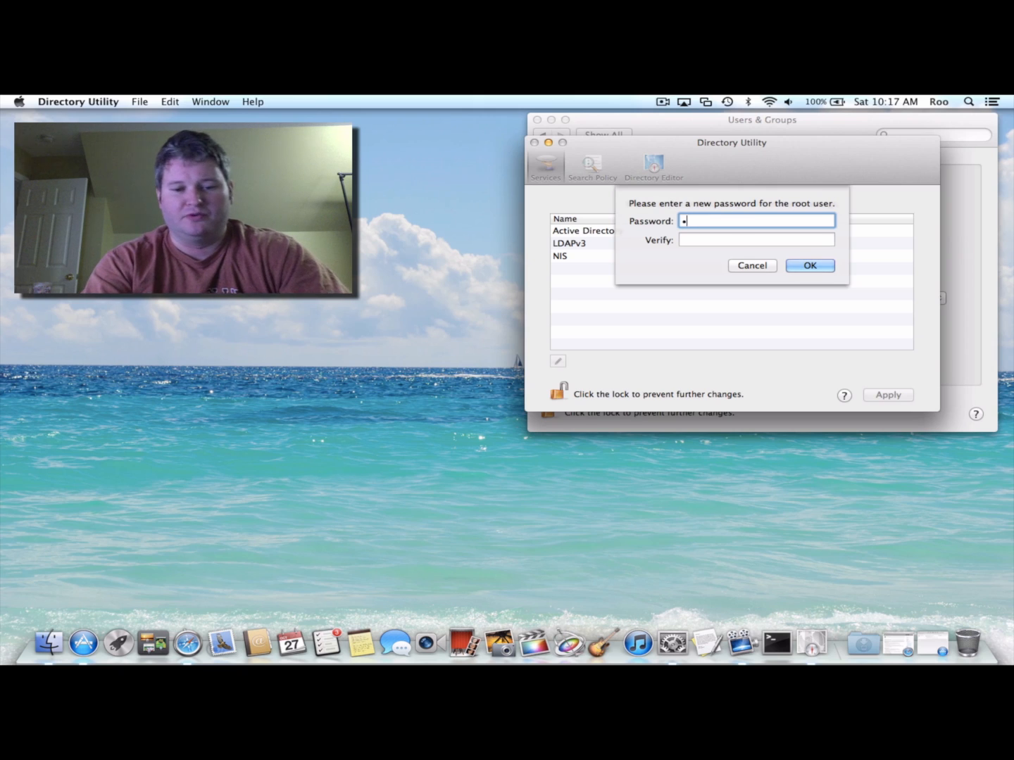
type("password")
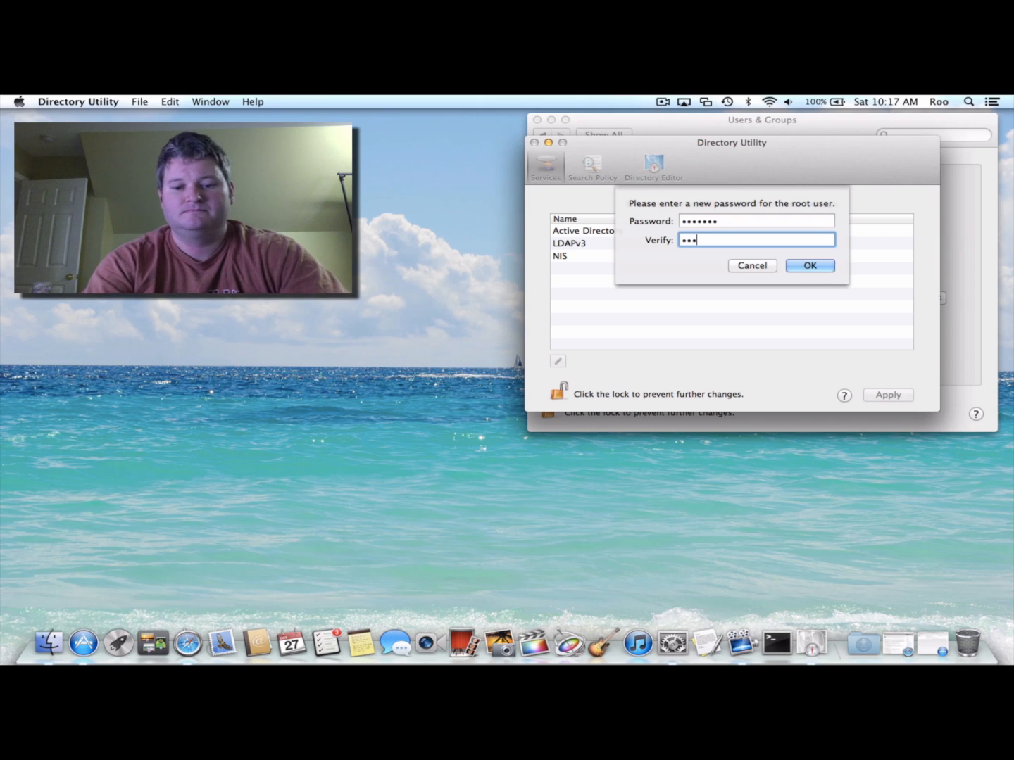
type("•••")
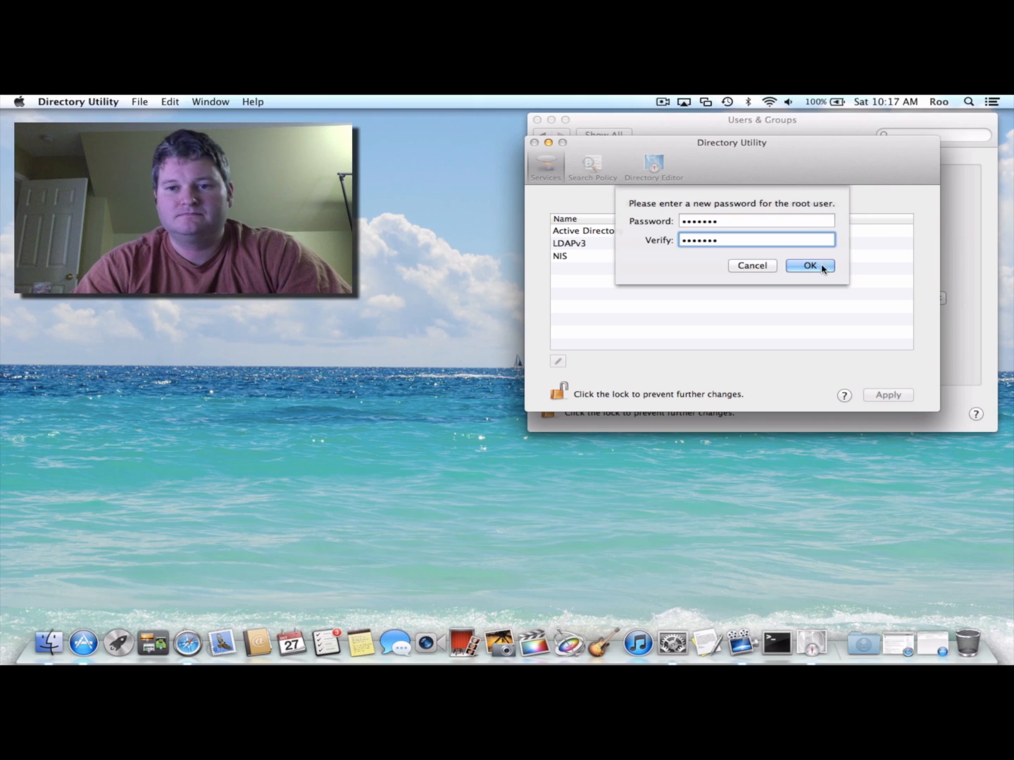
left_click(809, 265)
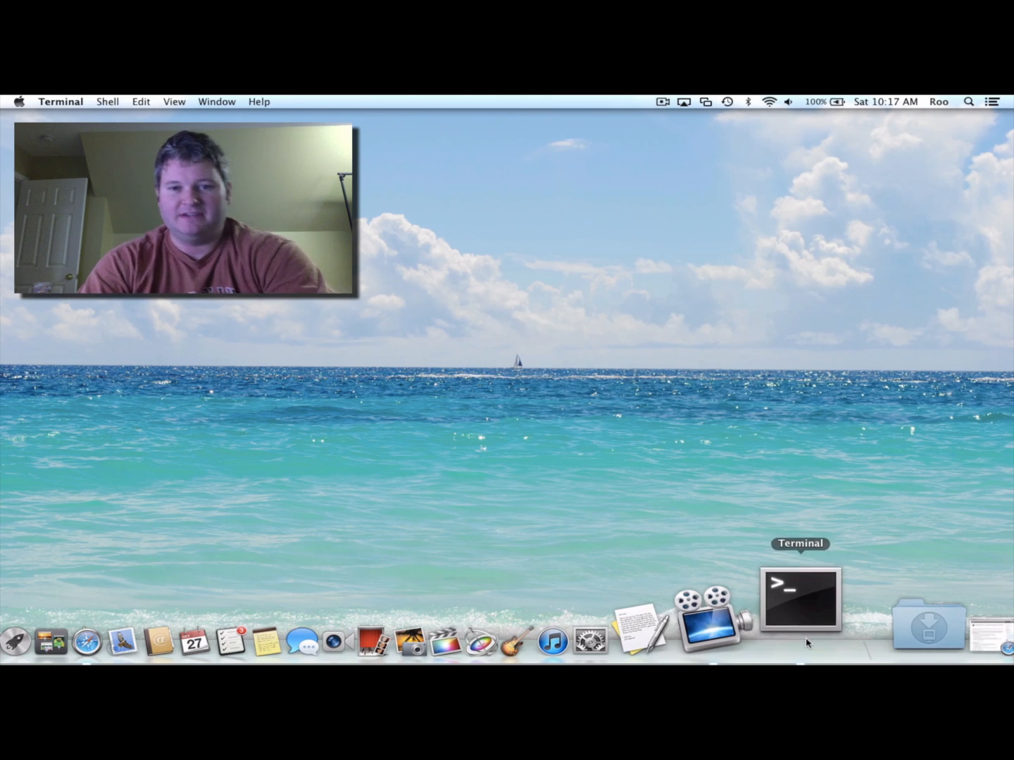
Run su successfully, confirm whoami returns root, exit both shells and close Terminal.
left_click(798, 598)
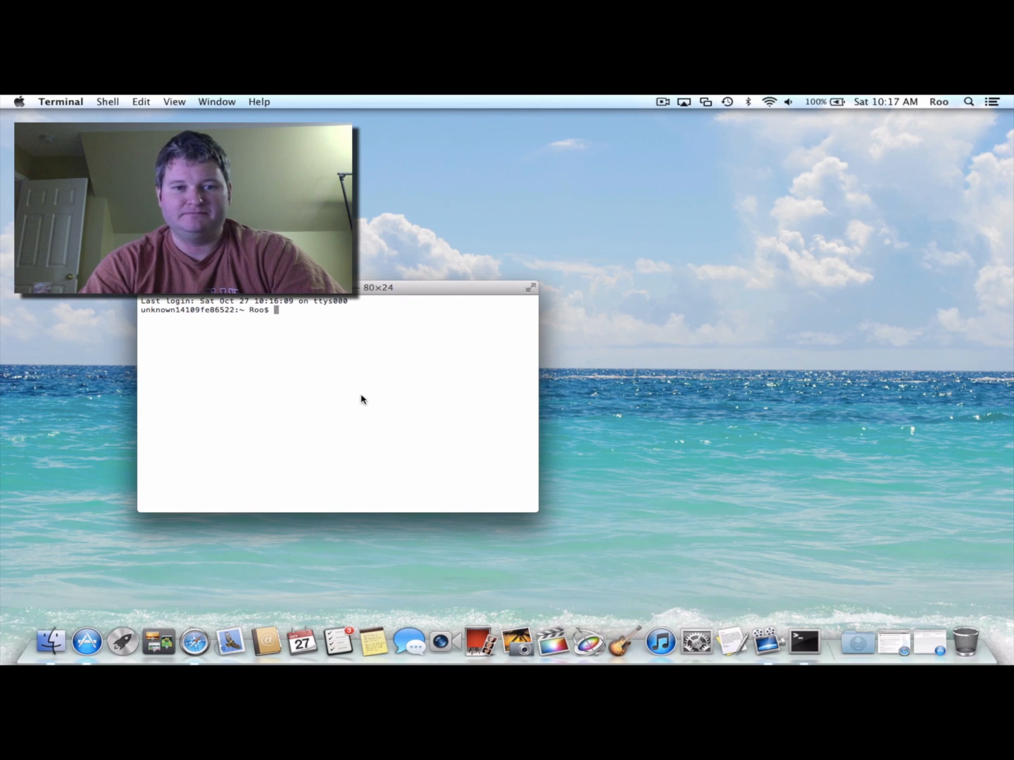
type("su")
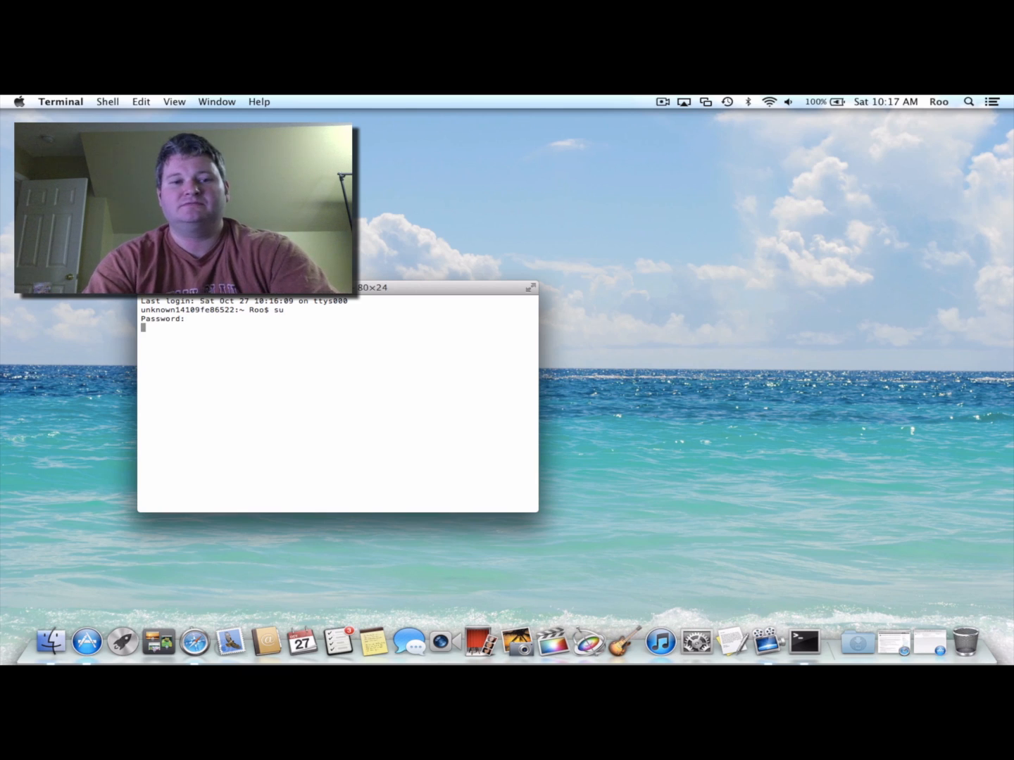
key("Enter")
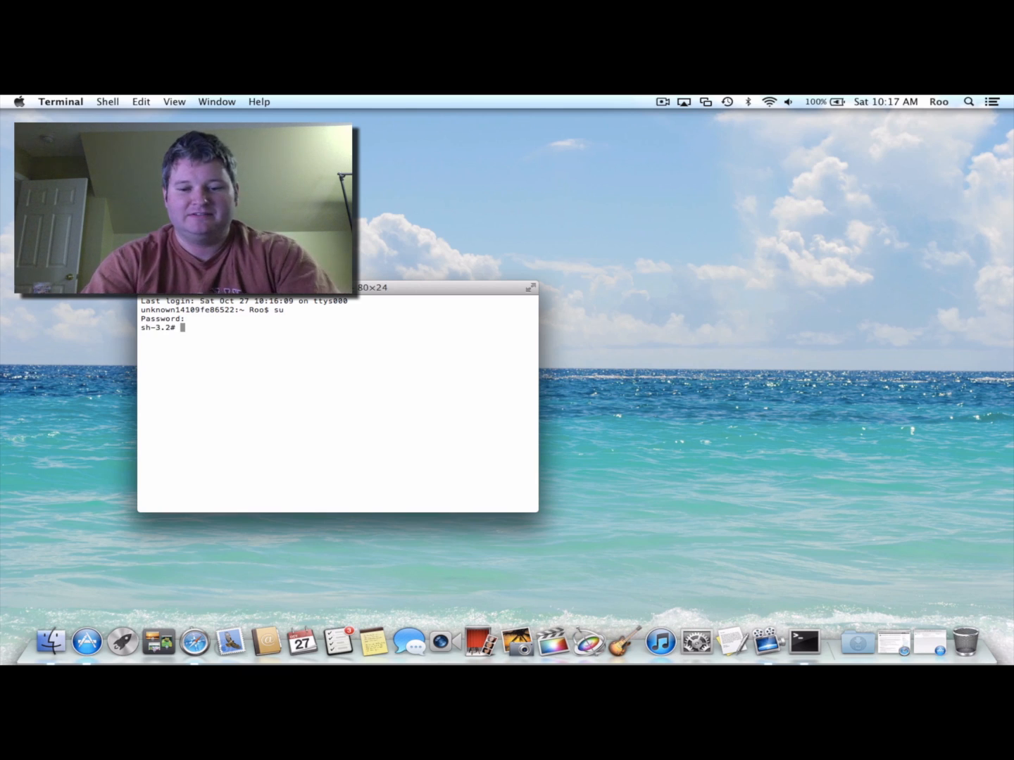
type("whoami")
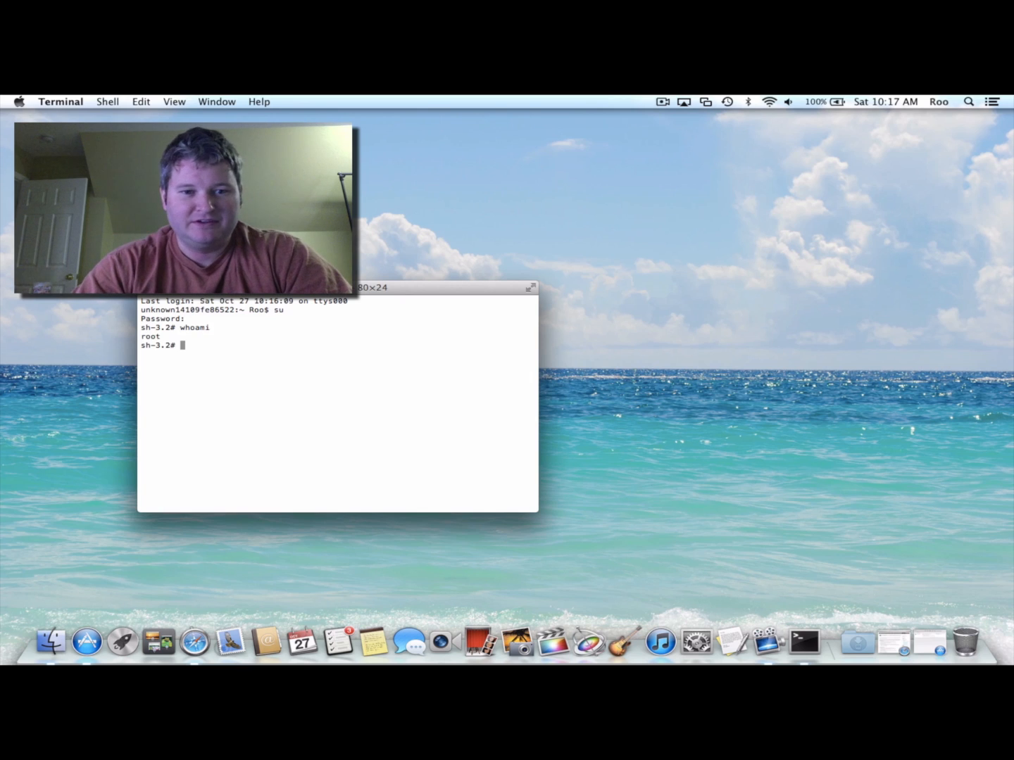
mouse_move(343, 314)
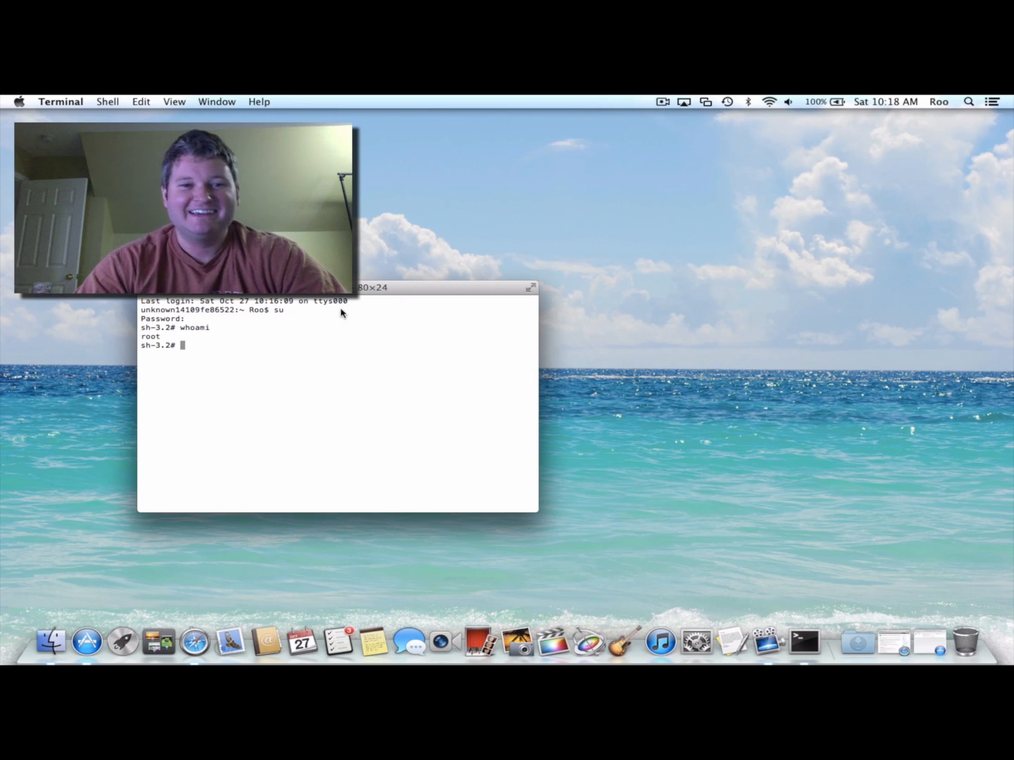
type("exit")
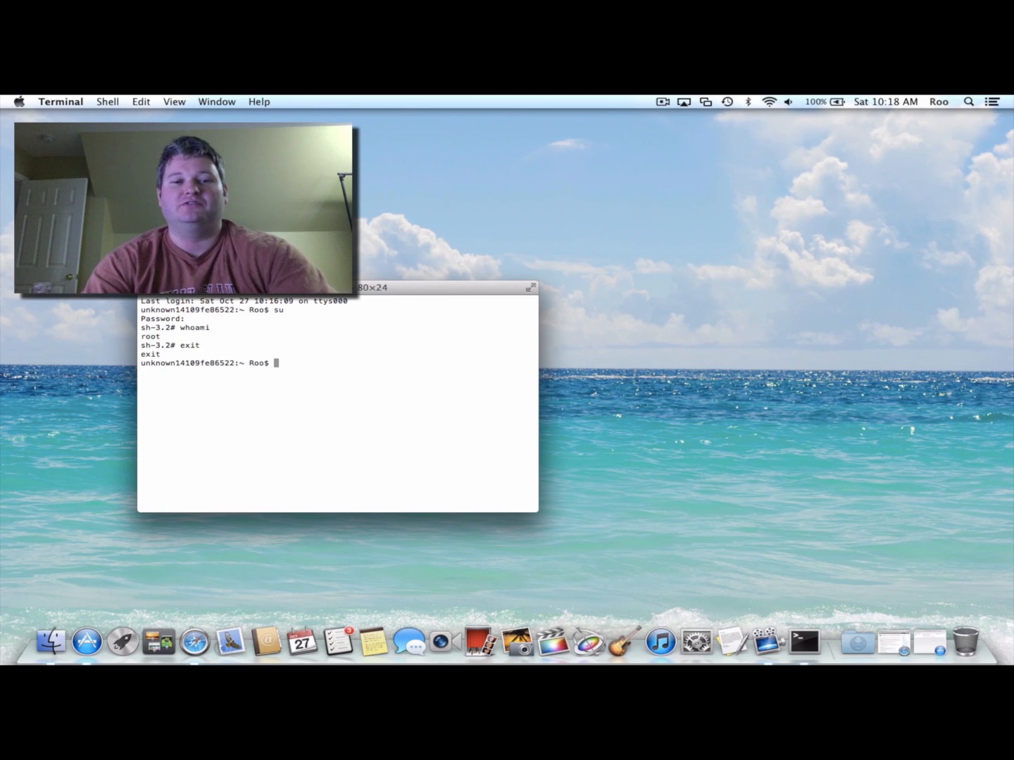
type("exit")
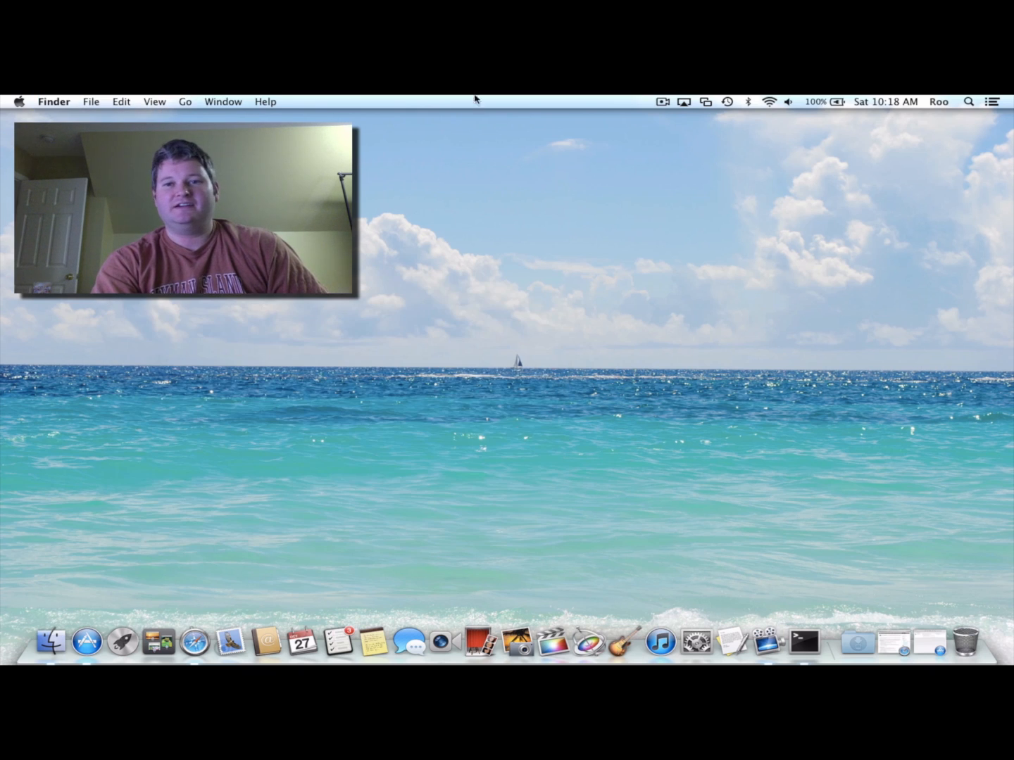
left_click(662, 101)
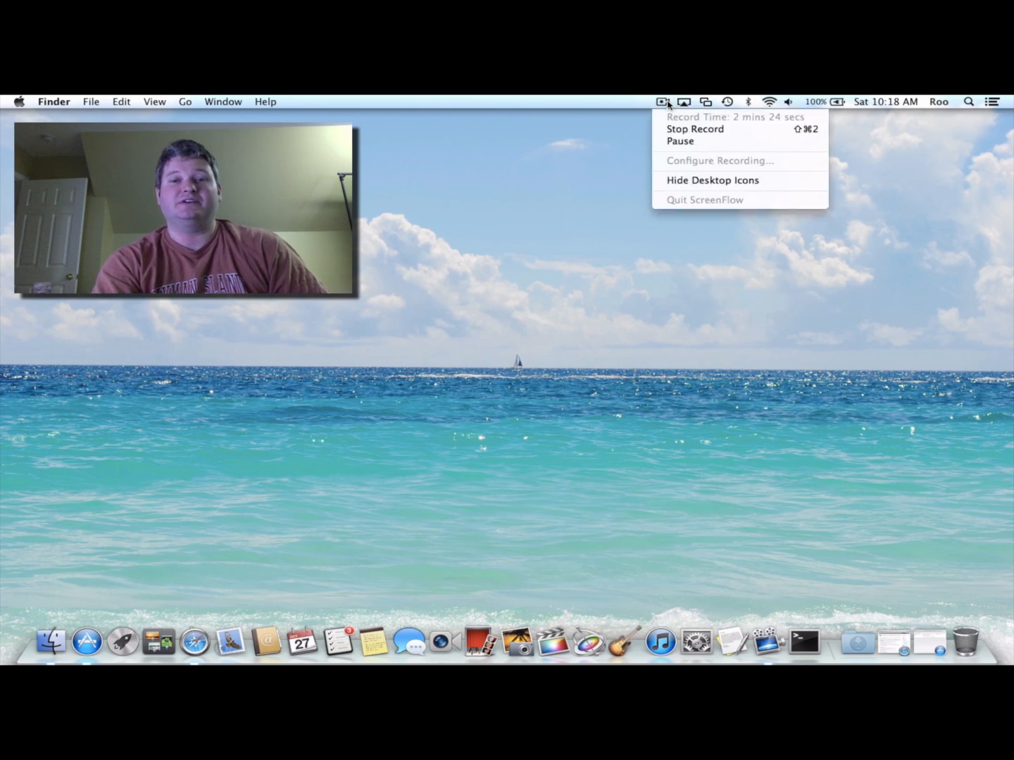